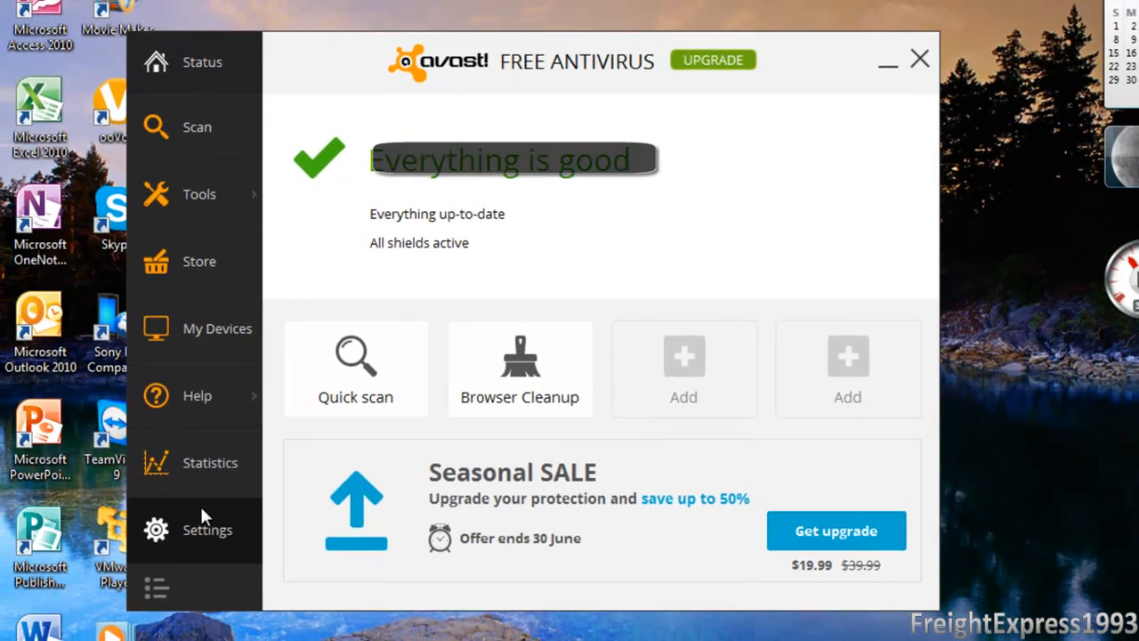
# Step: Reach the GrimeFighter options via Settings, Tools and its Customize button
pyautogui.click(207, 528)
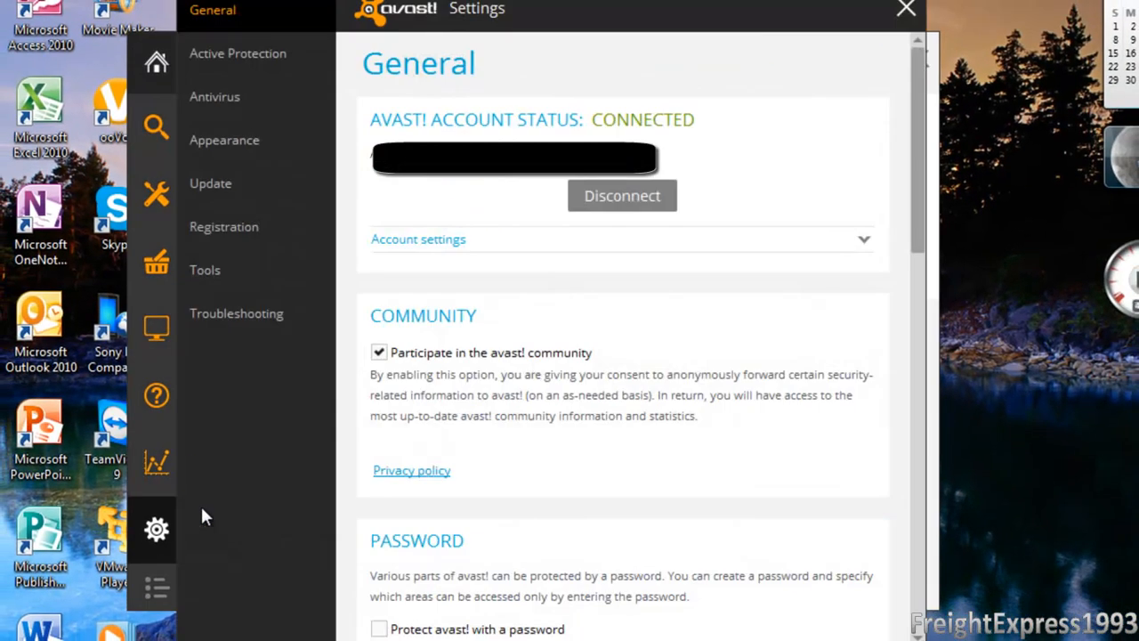
pyautogui.moveTo(248, 420)
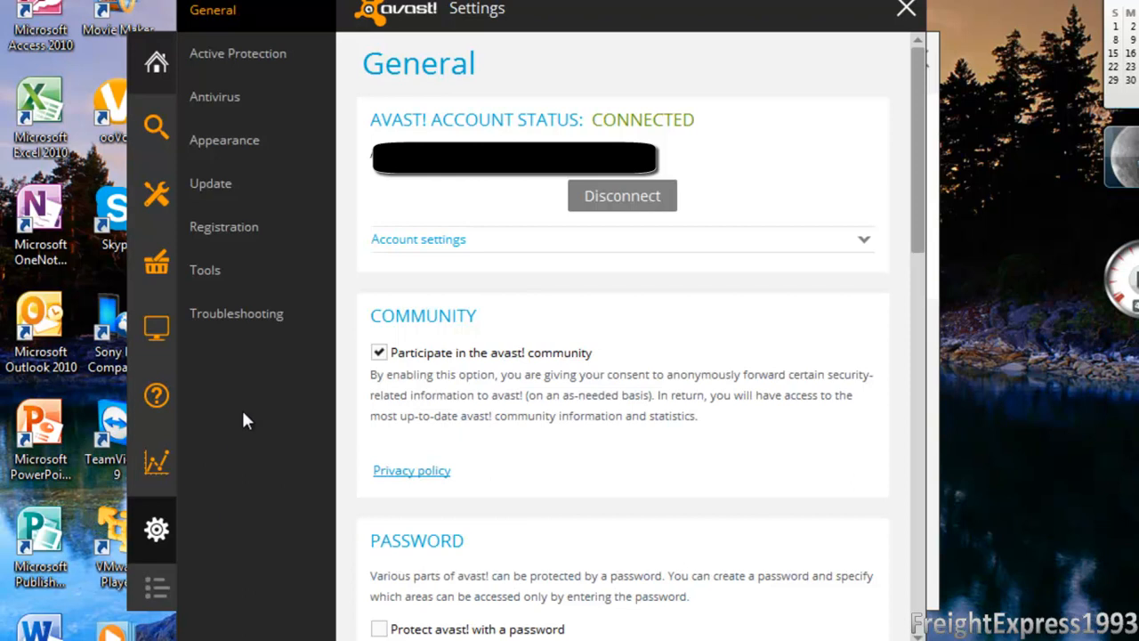
pyautogui.click(204, 270)
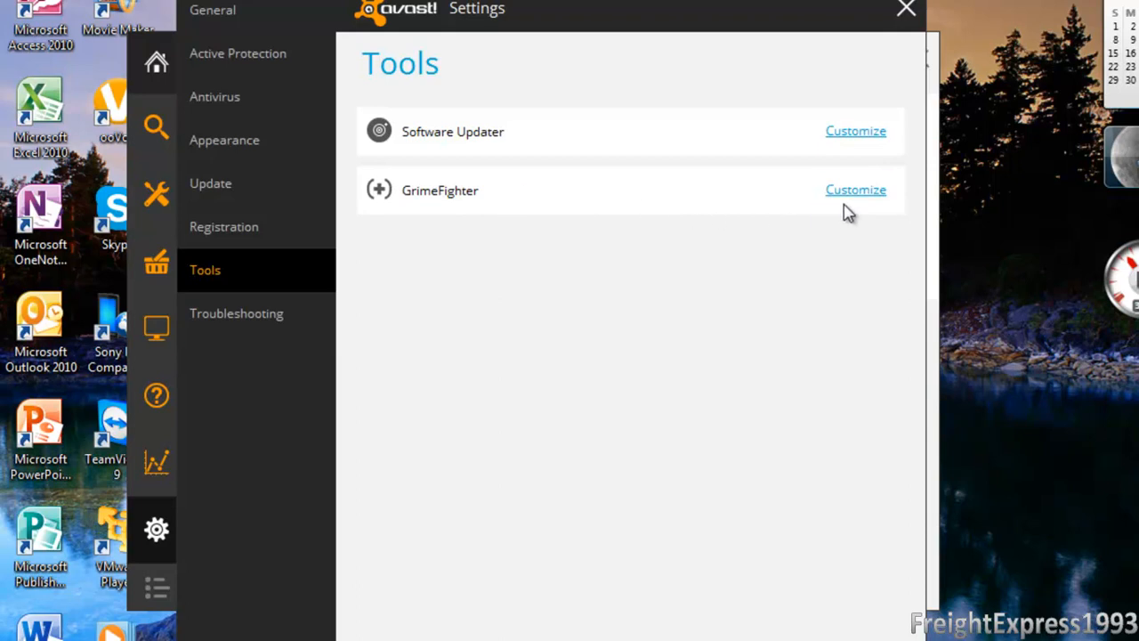
pyautogui.click(854, 188)
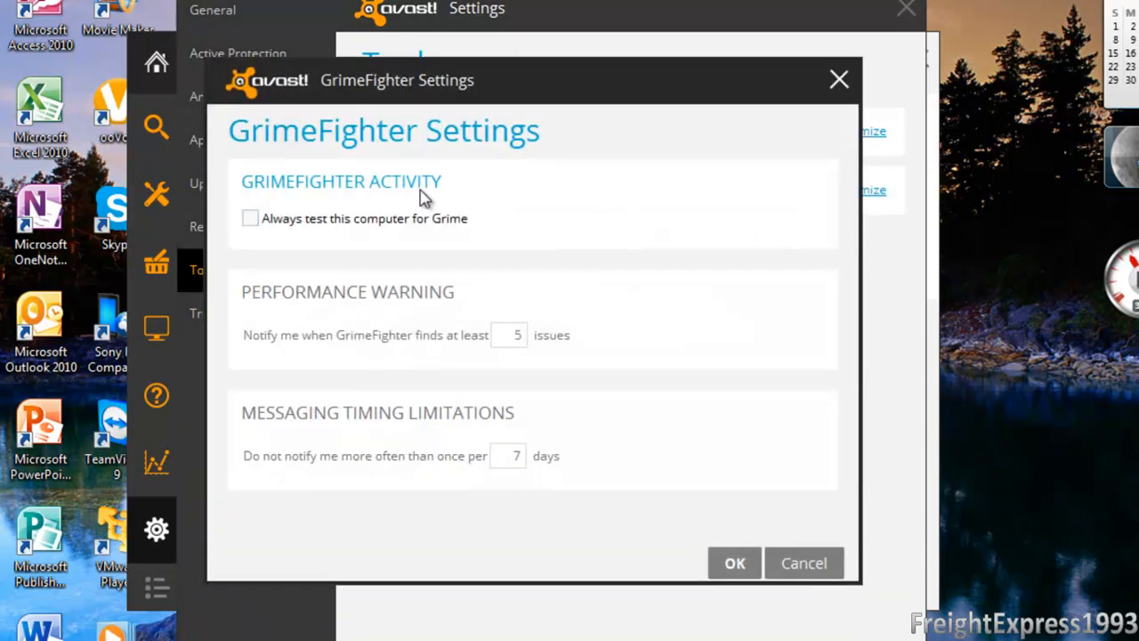
# Step: Uncheck 'Always test this computer for Grime' and confirm with OK
pyautogui.click(249, 217)
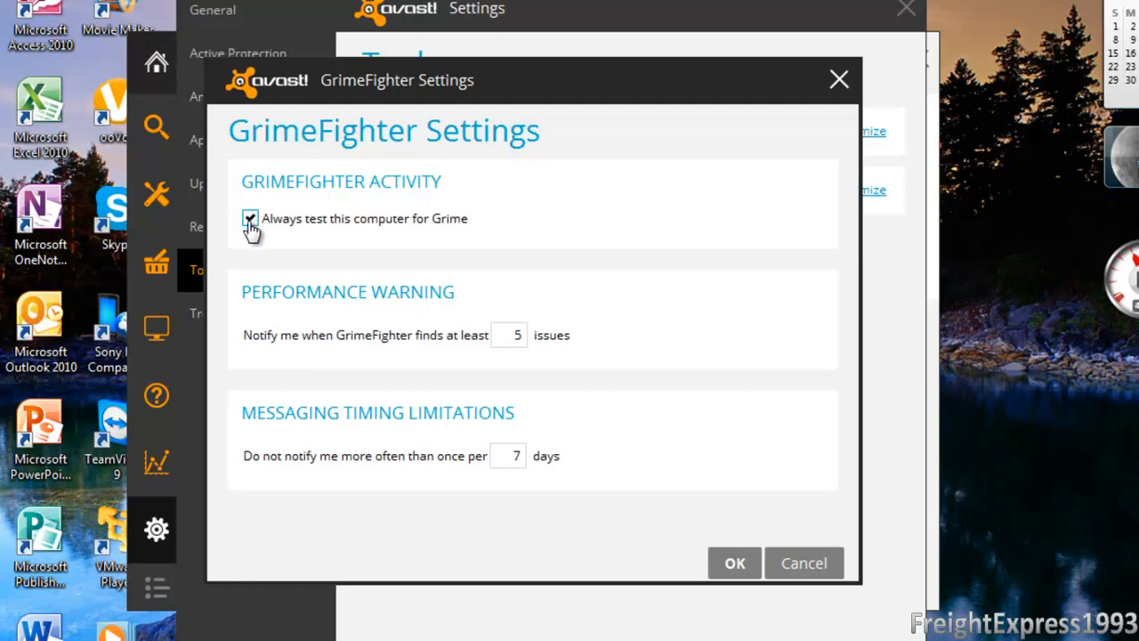
pyautogui.click(249, 217)
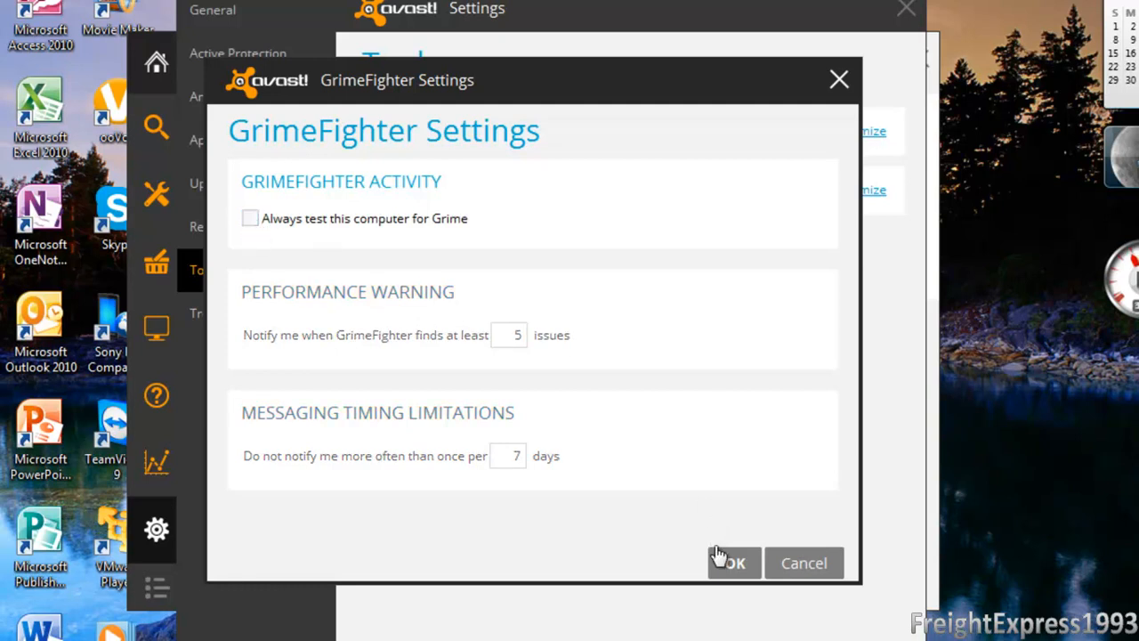
pyautogui.click(733, 562)
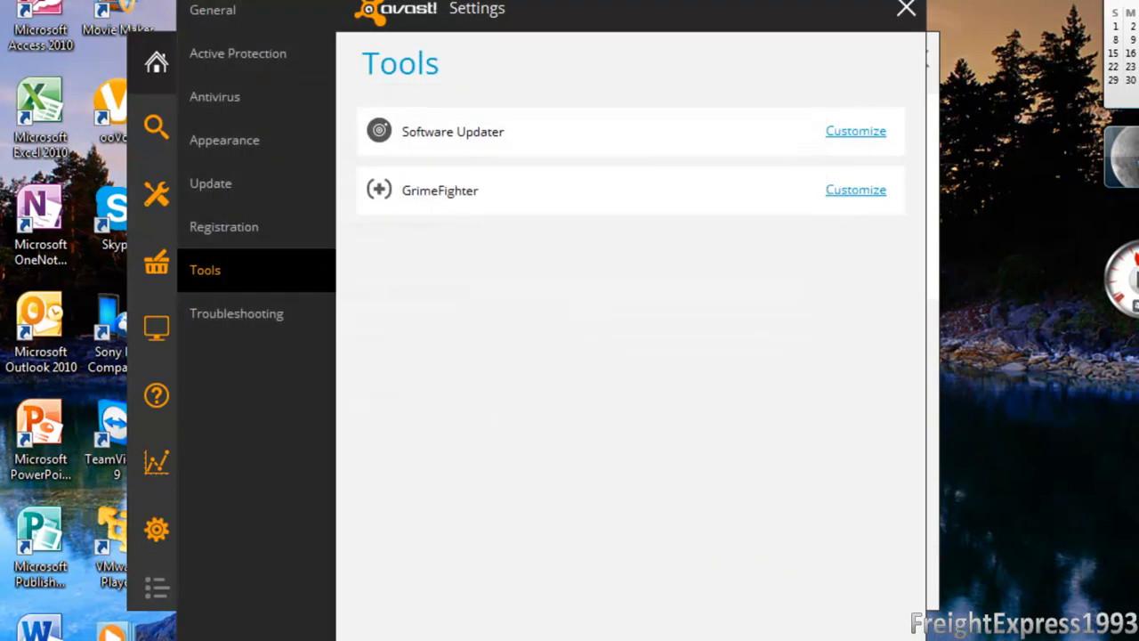